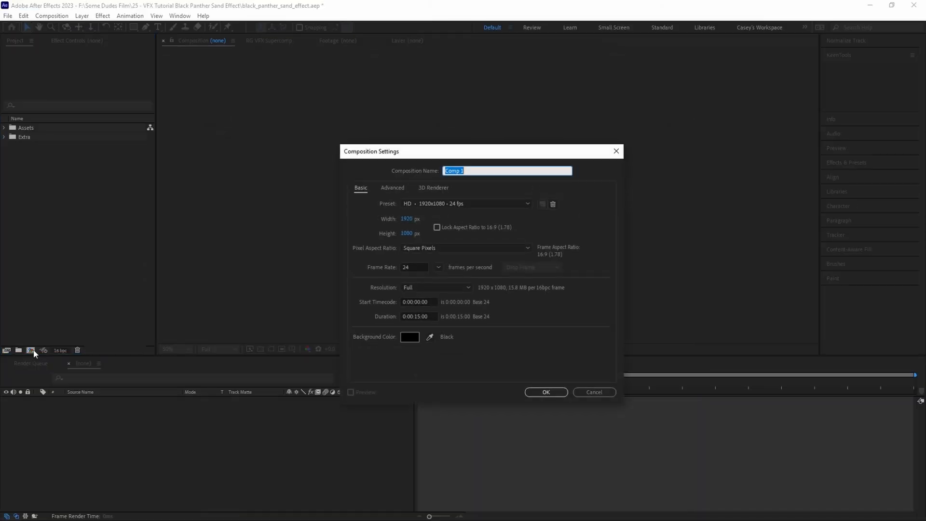
Create a new composition named 'Original' to hold the ninja image
{"action": "type", "text": "Original"}
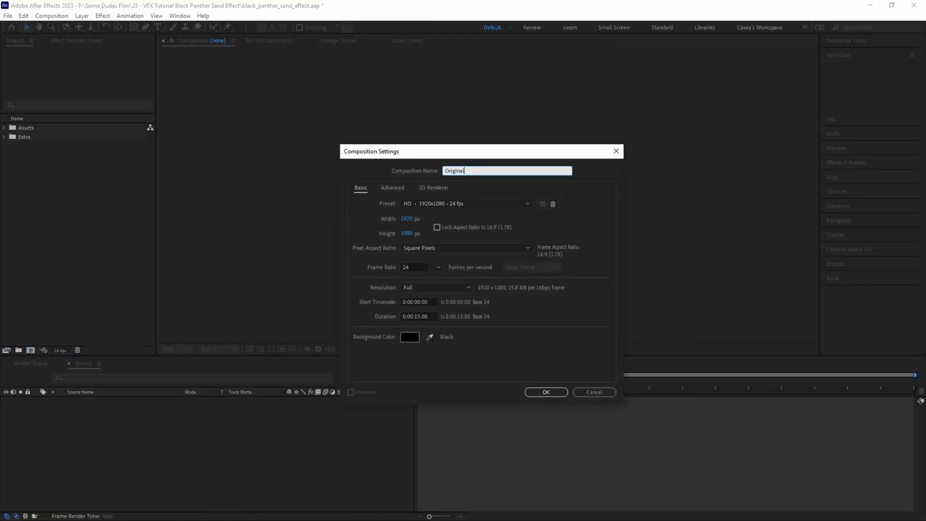
{"action": "left_click", "coordinate": [545, 392]}
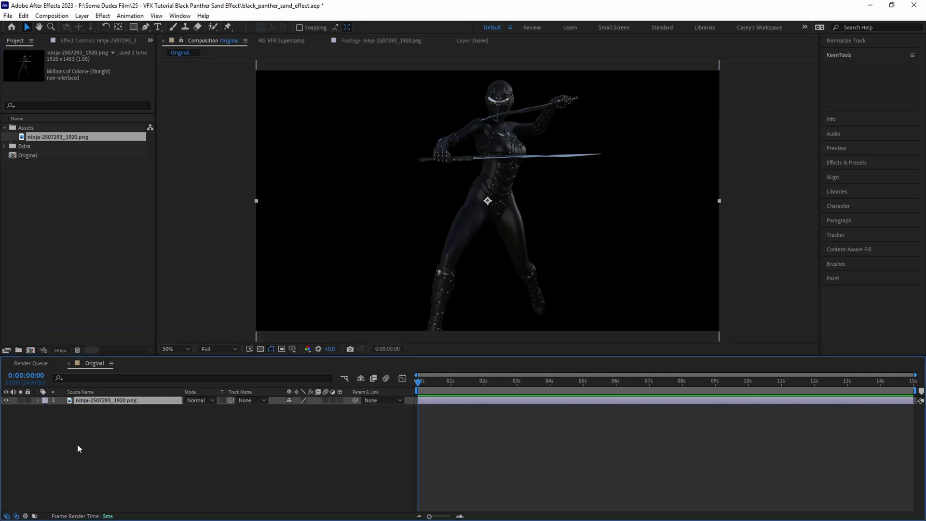
Scale the ninja to 165% and add CC Light Sweep at 49°, width 500, edge thickness 12
{"action": "left_click", "coordinate": [260, 348]}
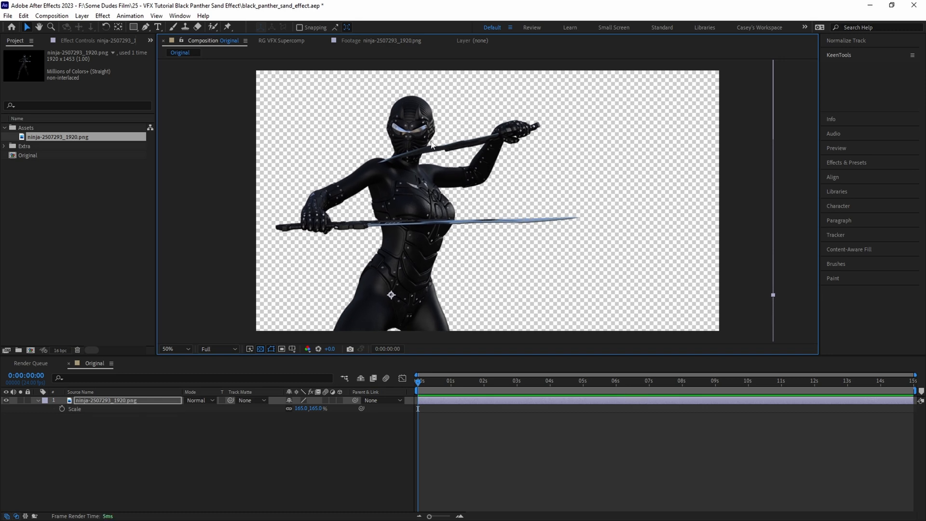
{"action": "mouse_move", "coordinate": [465, 210]}
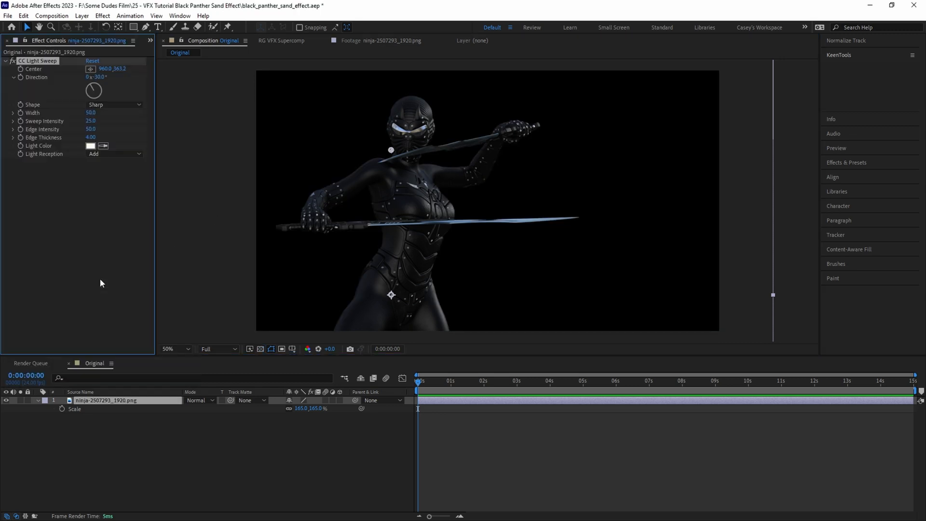
{"action": "left_click_drag", "start_coordinate": [93, 89], "coordinate": [100, 87]}
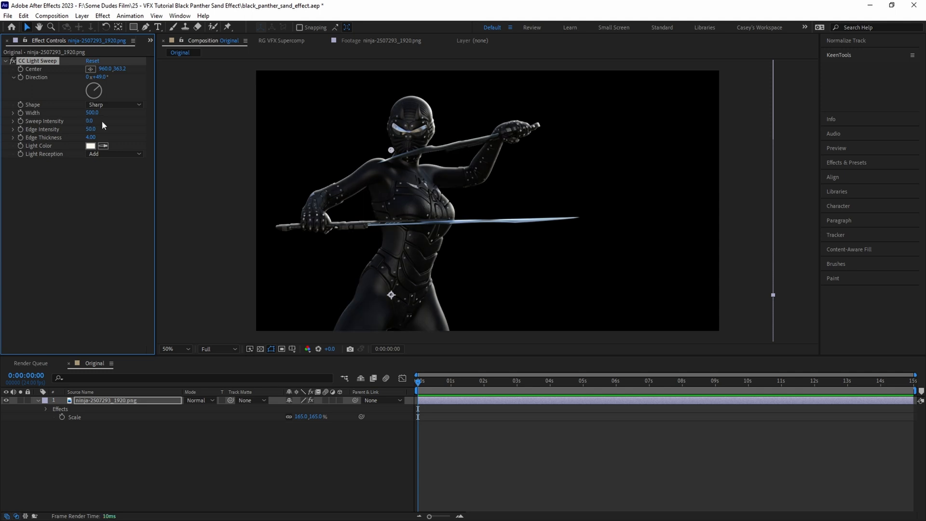
{"action": "mouse_move", "coordinate": [99, 134]}
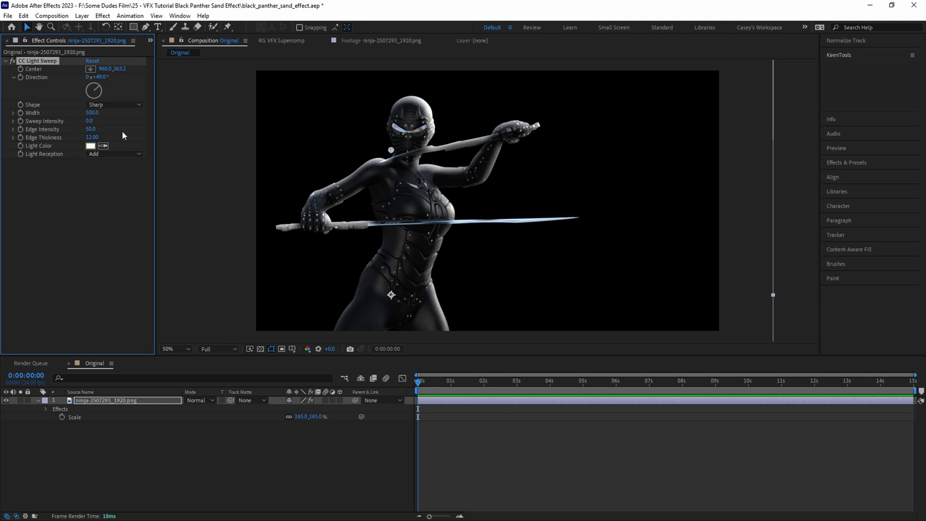
{"action": "left_click", "coordinate": [15, 40]}
{"action": "type", "text": "Sand E"}
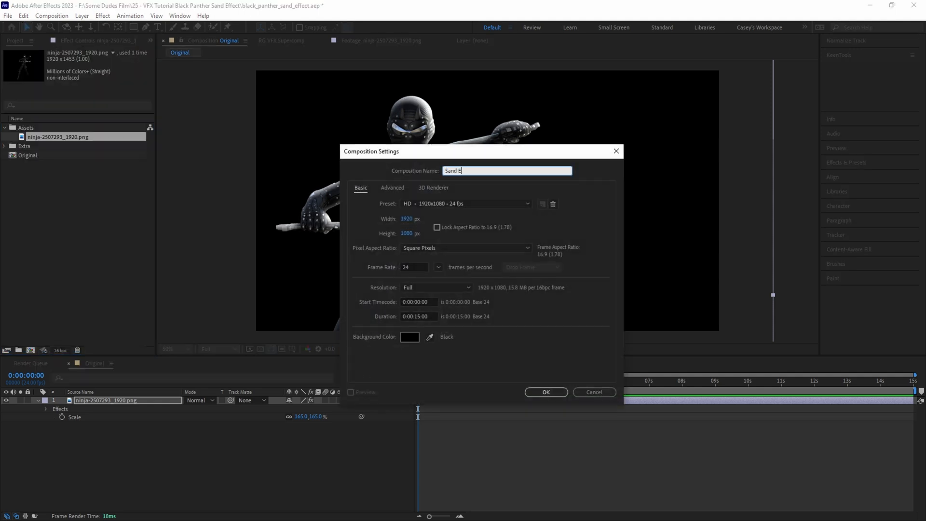
Create the Sand Effect comp with Original nested inside, and apply Roughen Edges
{"action": "left_click", "coordinate": [544, 392]}
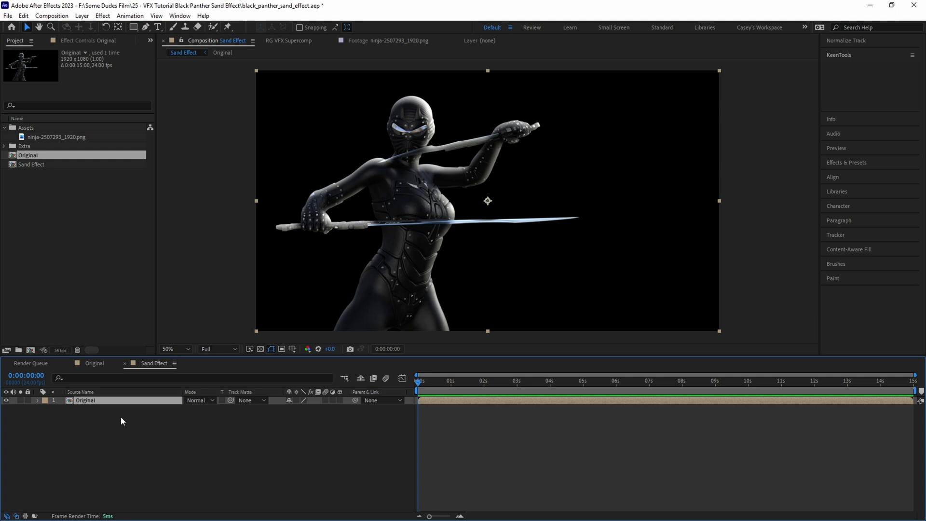
{"action": "type", "text": "roughen"}
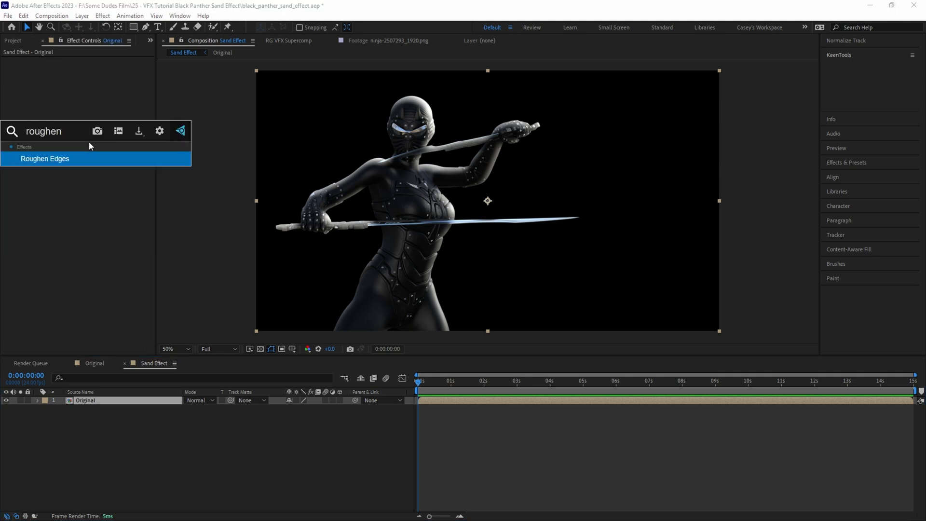
{"action": "double_click", "coordinate": [45, 158]}
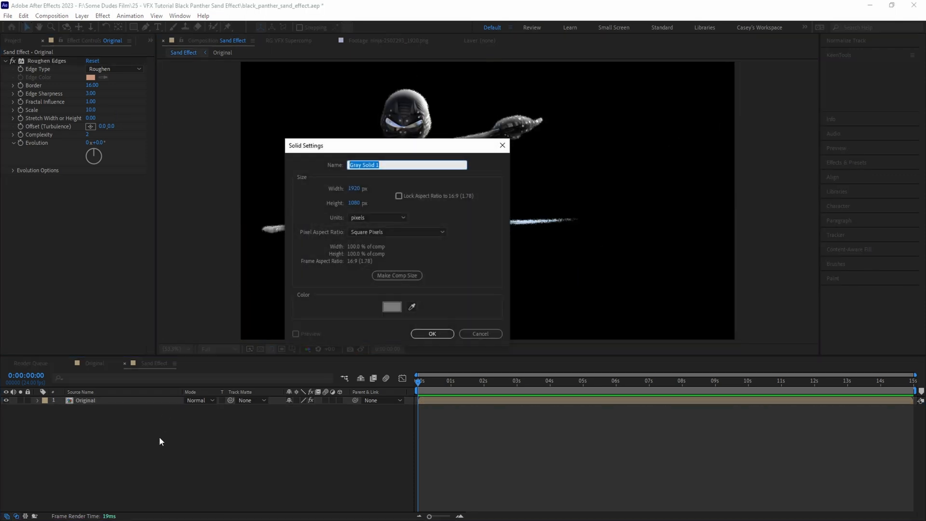
Add a Texture solid with Rocky Fractal Noise, contrast 150, brightness 0, complexity 6
{"action": "type", "text": "Texture"}
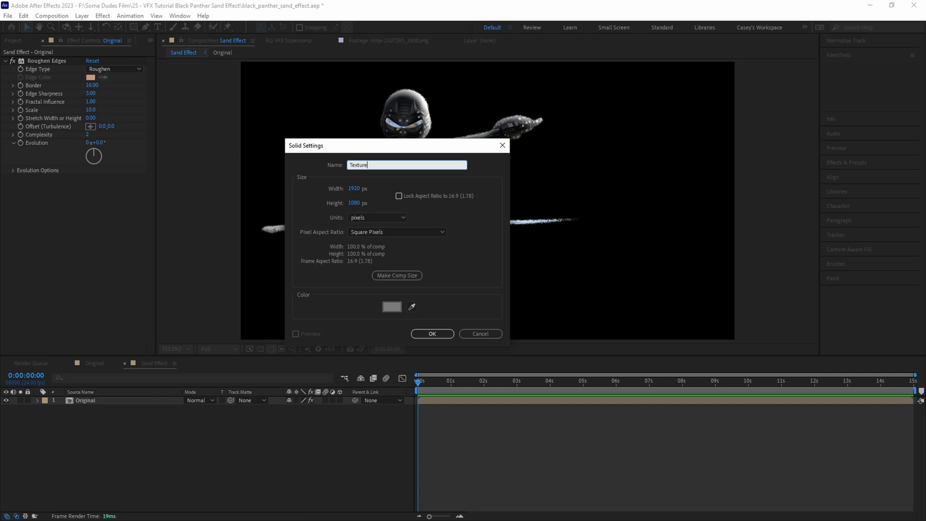
{"action": "left_click", "coordinate": [432, 333]}
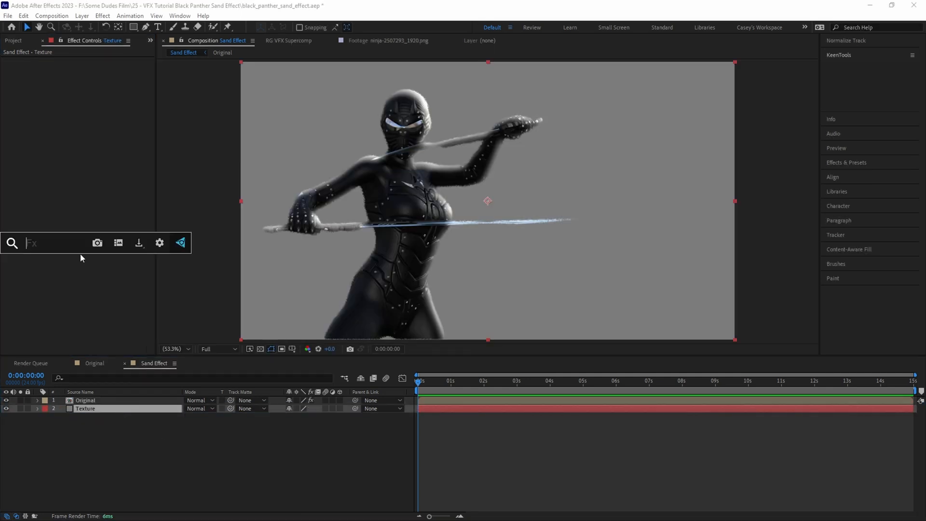
{"action": "left_click", "coordinate": [115, 69]}
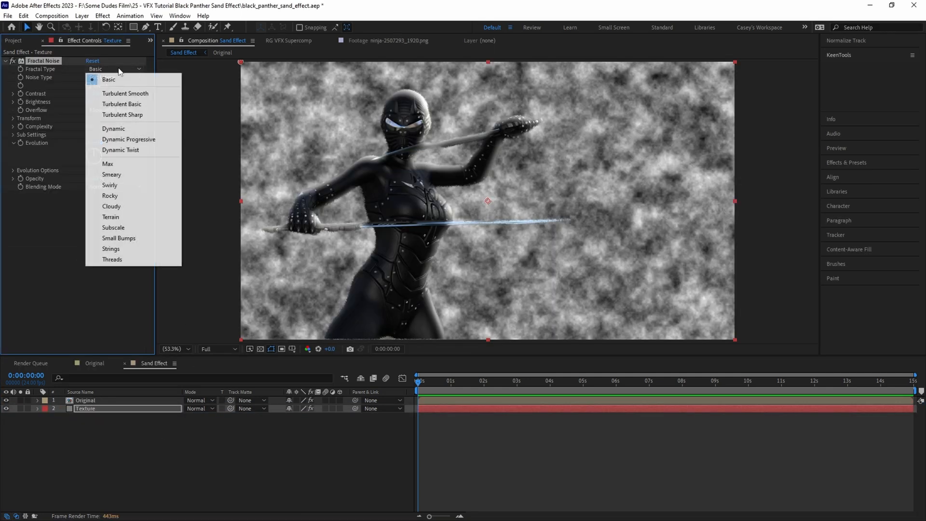
{"action": "left_click", "coordinate": [109, 196]}
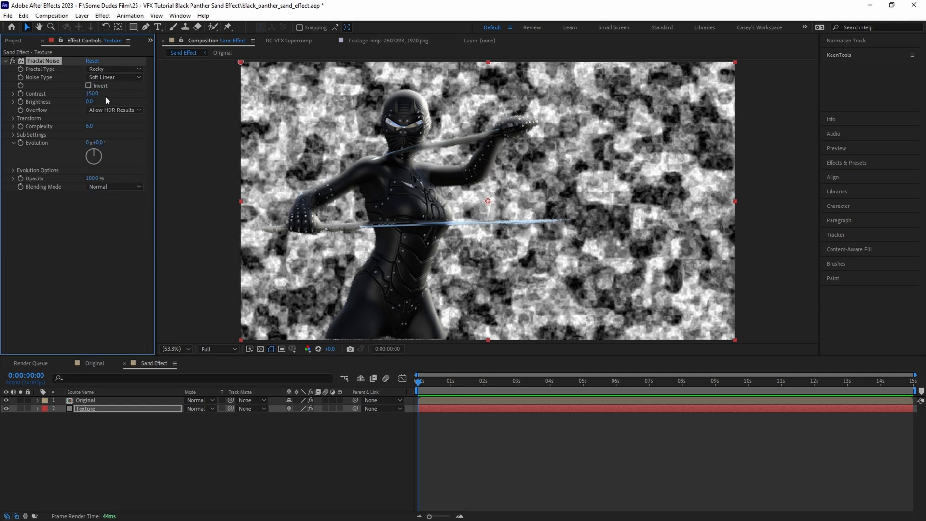
{"action": "left_click", "coordinate": [28, 118]}
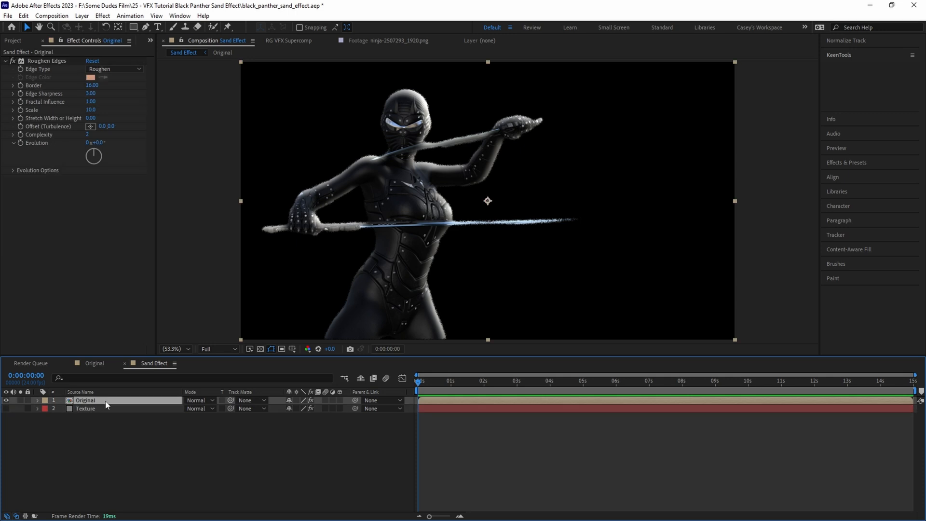
Texturize the duplicated Original from the Texture layer: contrast 0.5, roughen border 7
{"action": "type", "text": "te"}
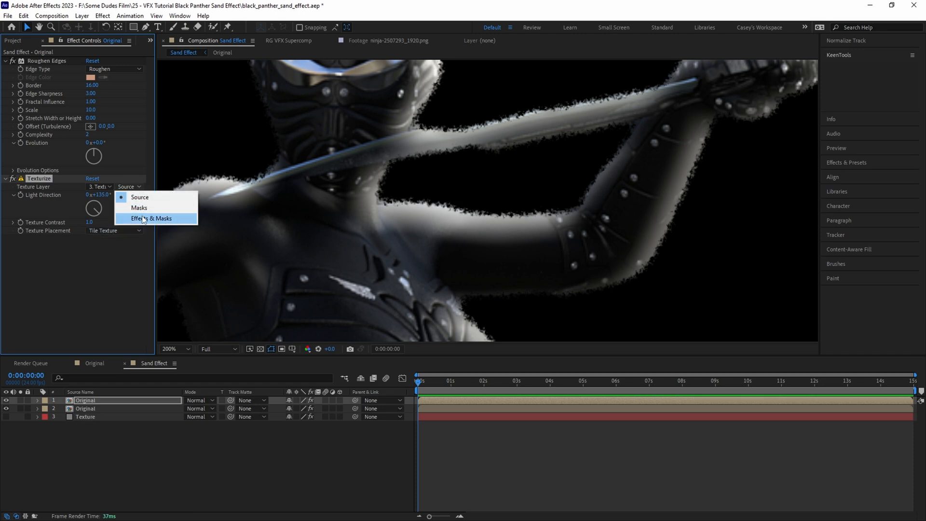
{"action": "left_click", "coordinate": [155, 219]}
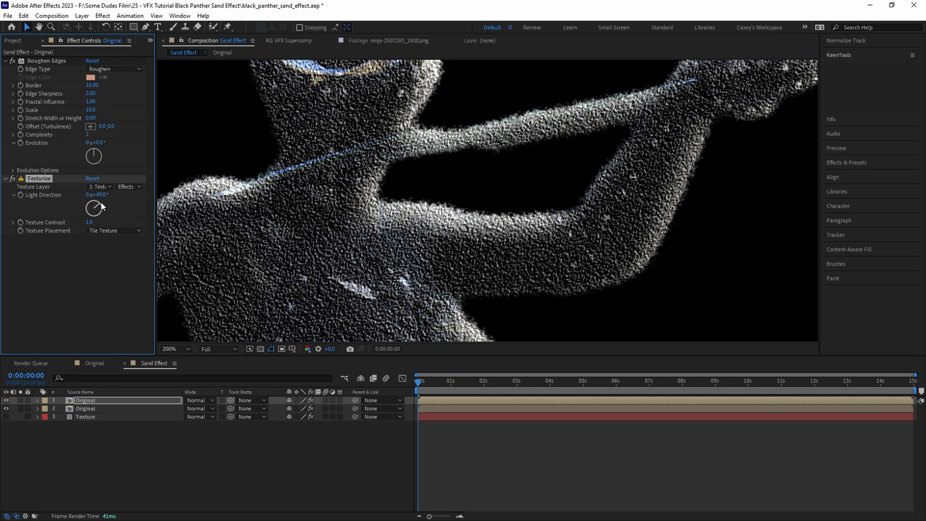
{"action": "left_click", "coordinate": [93, 221]}
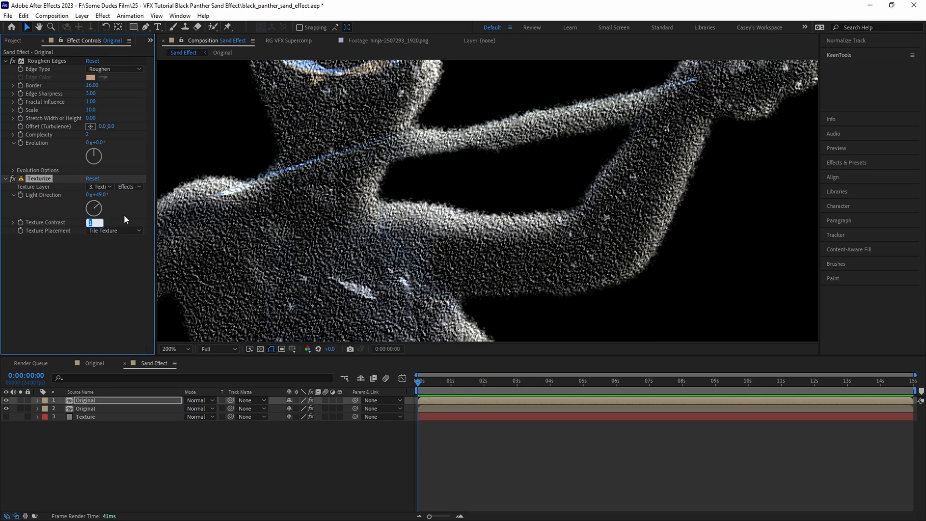
{"action": "type", "text": "0.5"}
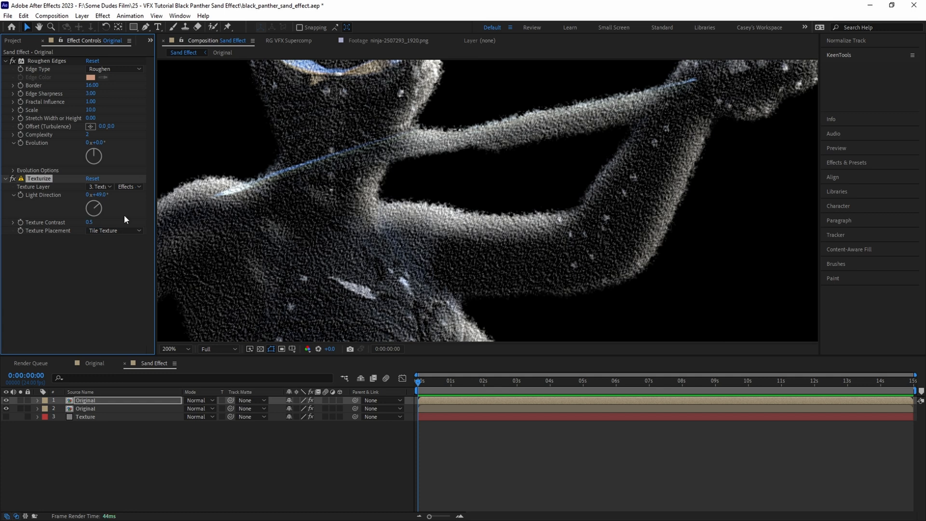
{"action": "left_click", "coordinate": [92, 85]}
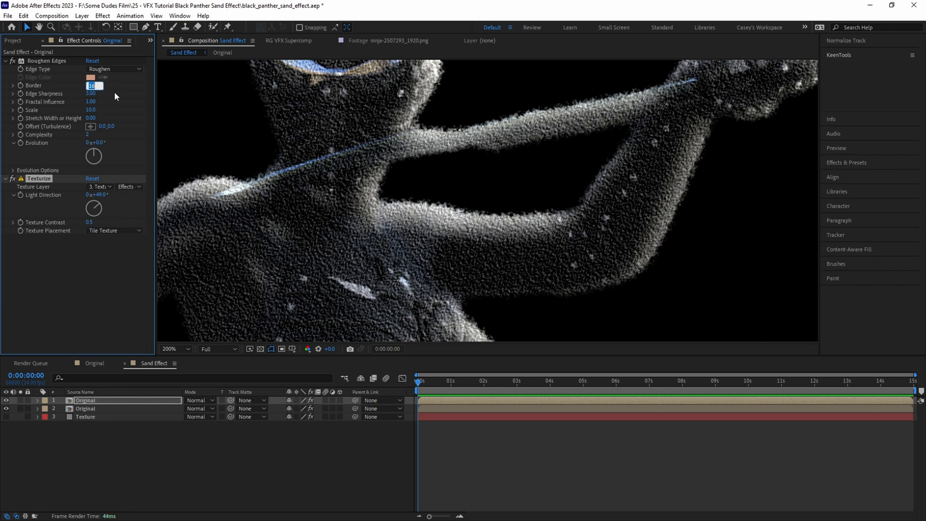
{"action": "type", "text": "7.00"}
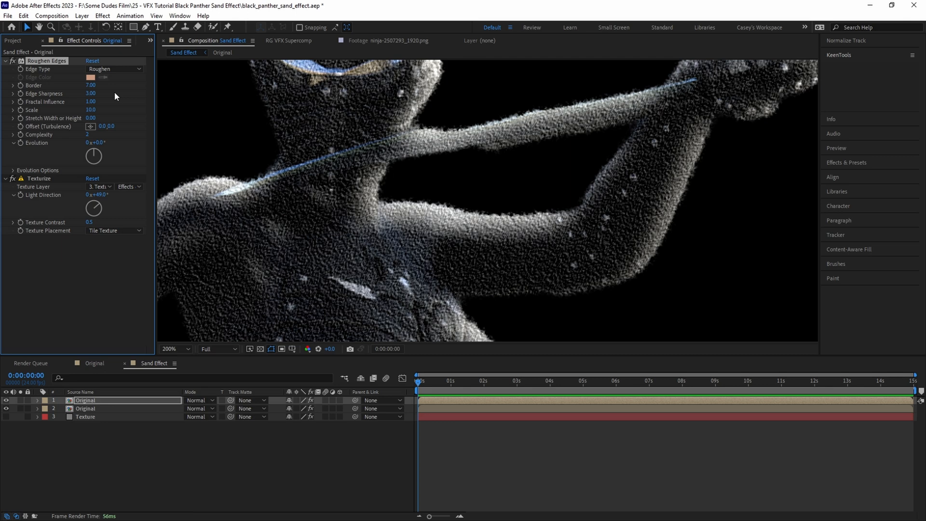
{"action": "mouse_move", "coordinate": [116, 98]}
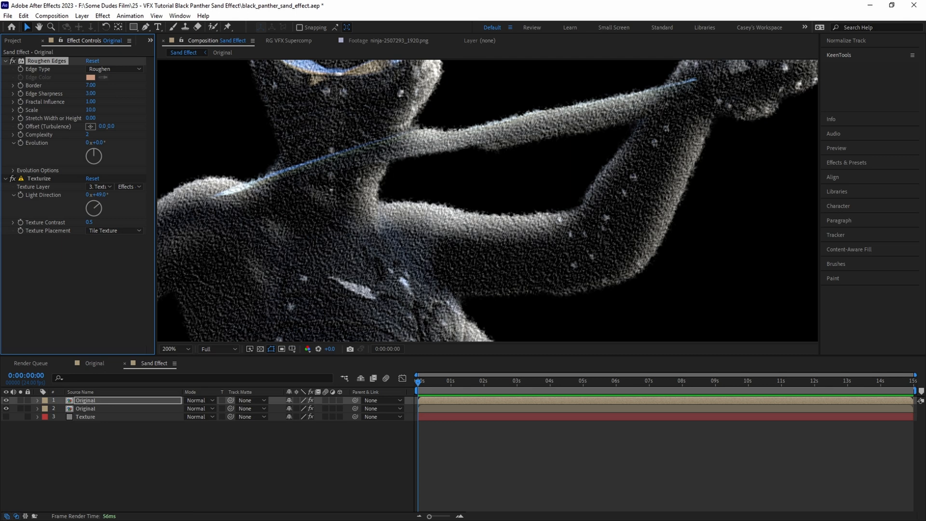
{"action": "mouse_move", "coordinate": [555, 260]}
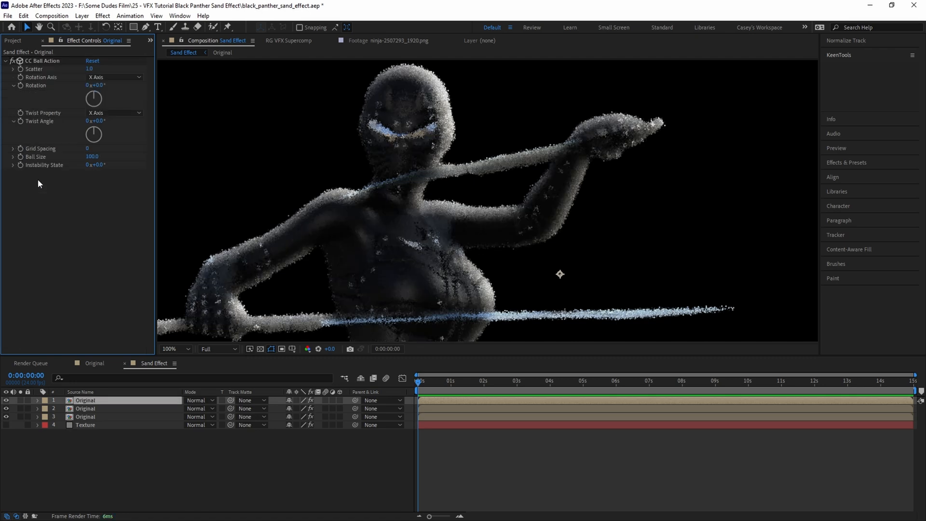
{"action": "mouse_move", "coordinate": [41, 163]}
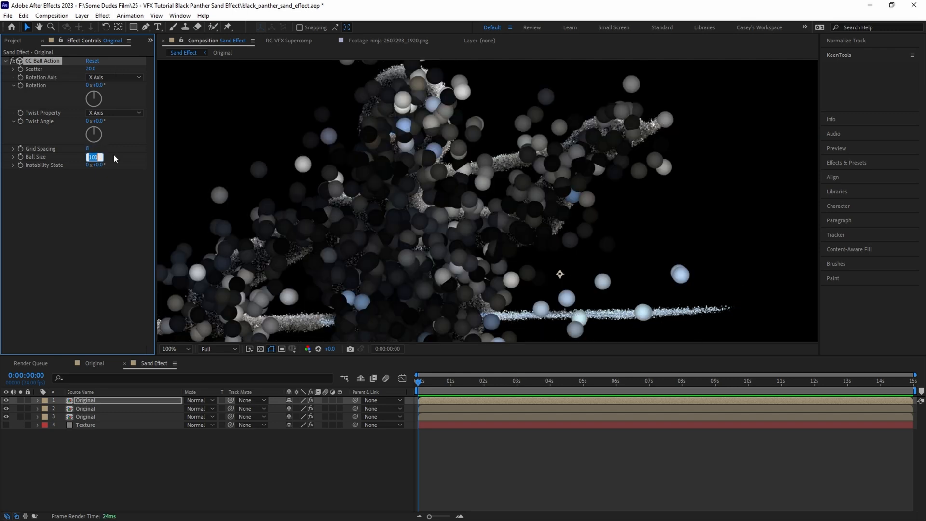
Give a third Original copy CC Ball Action with scatter 20 and ball size 8
{"action": "type", "text": "8.0"}
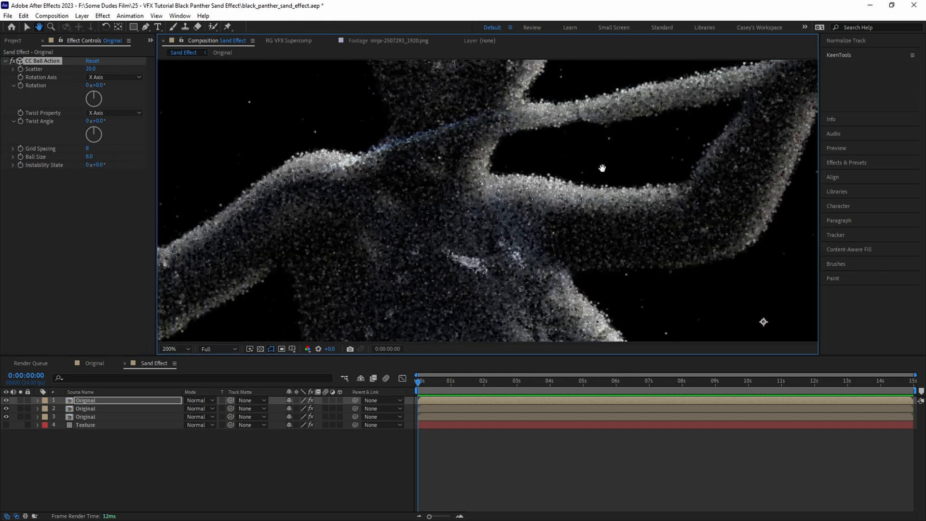
{"action": "type", "text": "a"}
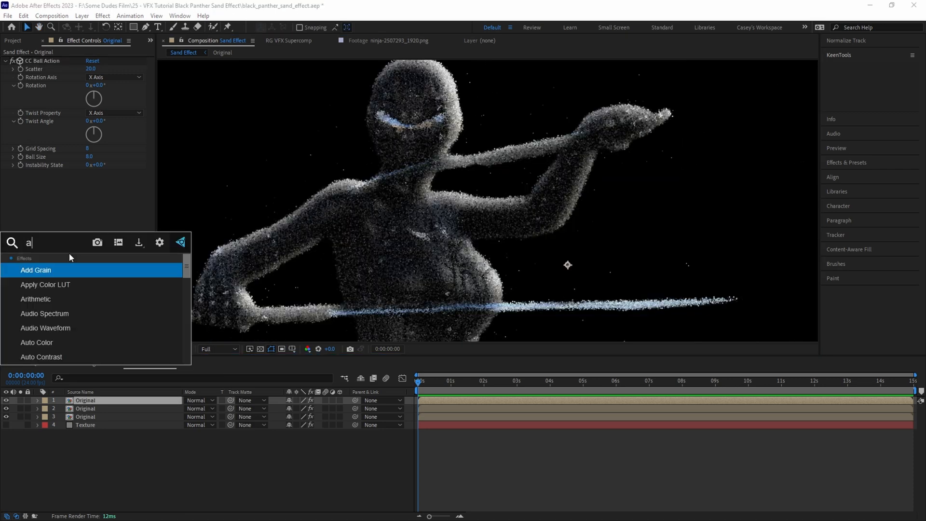
Add Auto Contrast and Glow to the top particle layer
{"action": "double_click", "coordinate": [42, 356]}
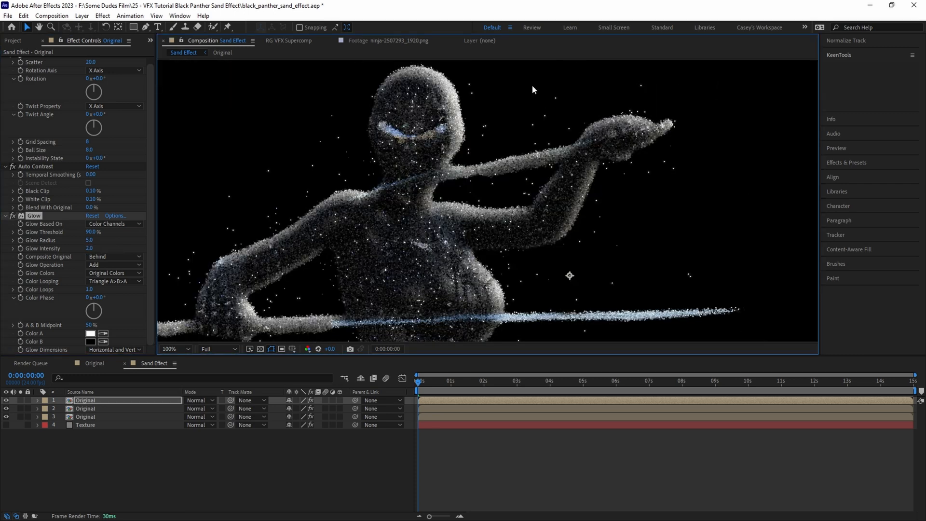
{"action": "mouse_move", "coordinate": [274, 329]}
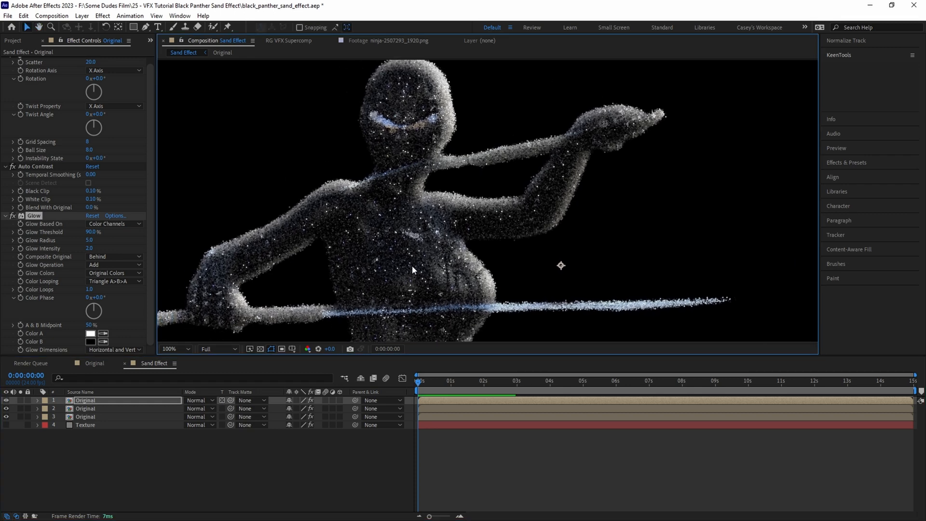
{"action": "mouse_move", "coordinate": [429, 215]}
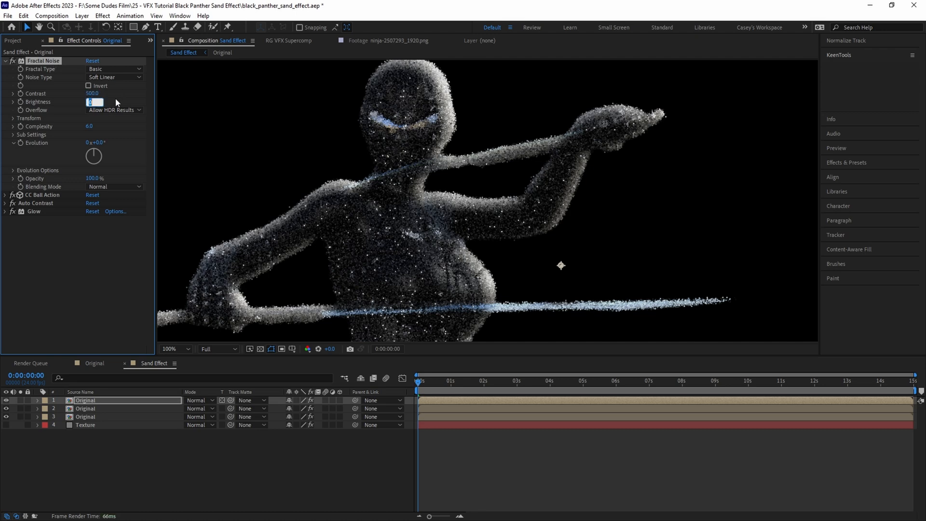
Overlay Fractal Noise on the particle layer with a time-driven evolution expression and a -25.0 value
{"action": "type", "text": "-25.0"}
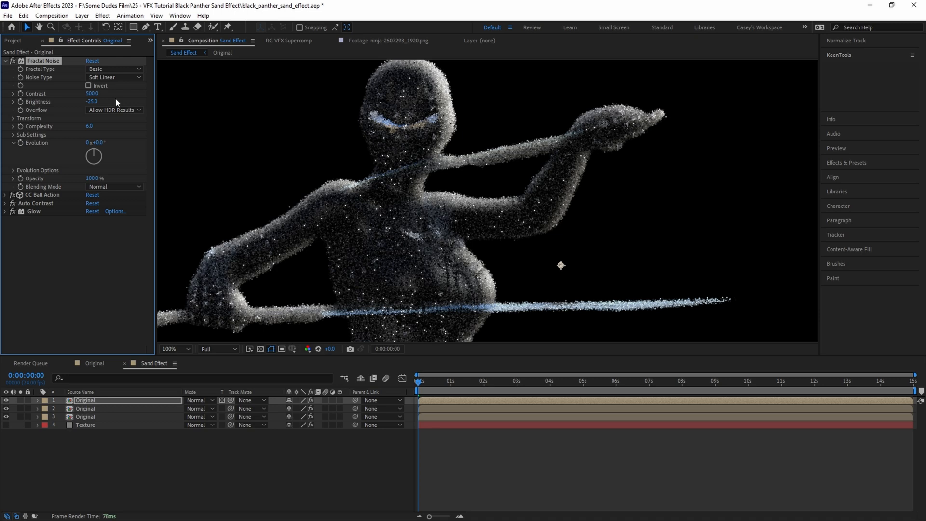
{"action": "left_click", "coordinate": [113, 187]}
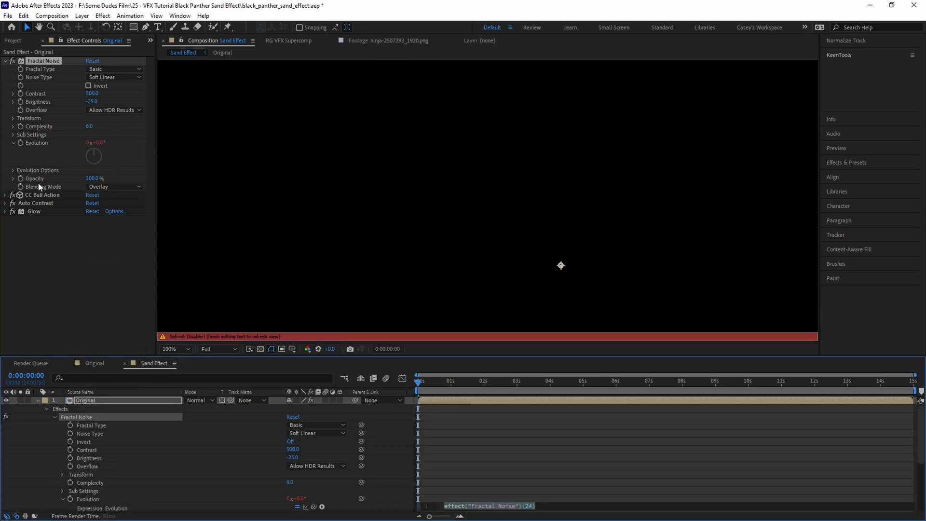
{"action": "type", "text": "time*150"}
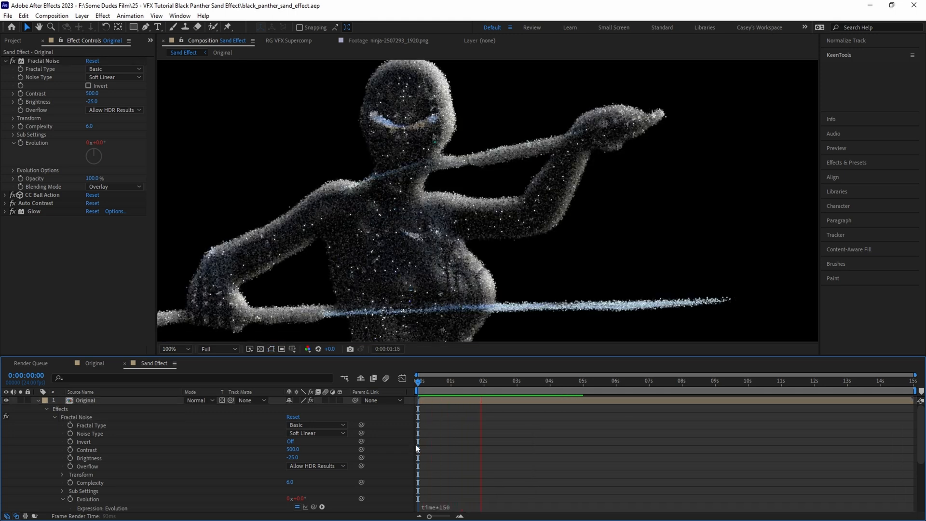
{"action": "left_click", "coordinate": [534, 380]}
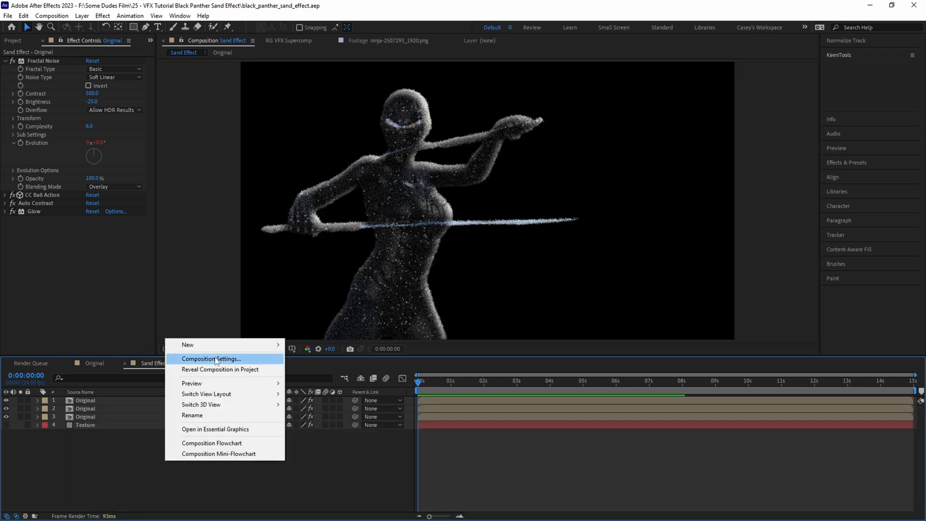
Add CC Light Sweep to an adjustment layer: -40°, width 120, edge intensity 40, thickness 20
{"action": "type", "text": "cc li"}
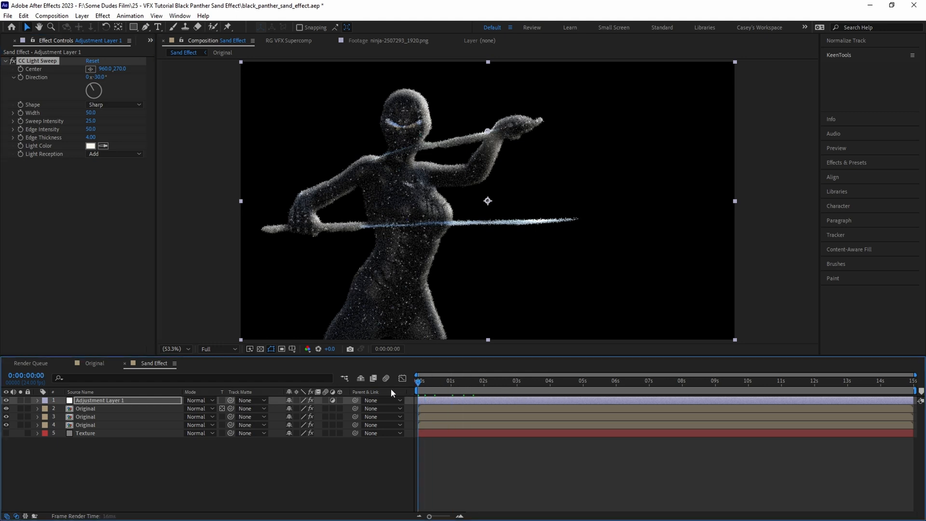
{"action": "left_click_drag", "start_coordinate": [93, 90], "coordinate": [89, 86]}
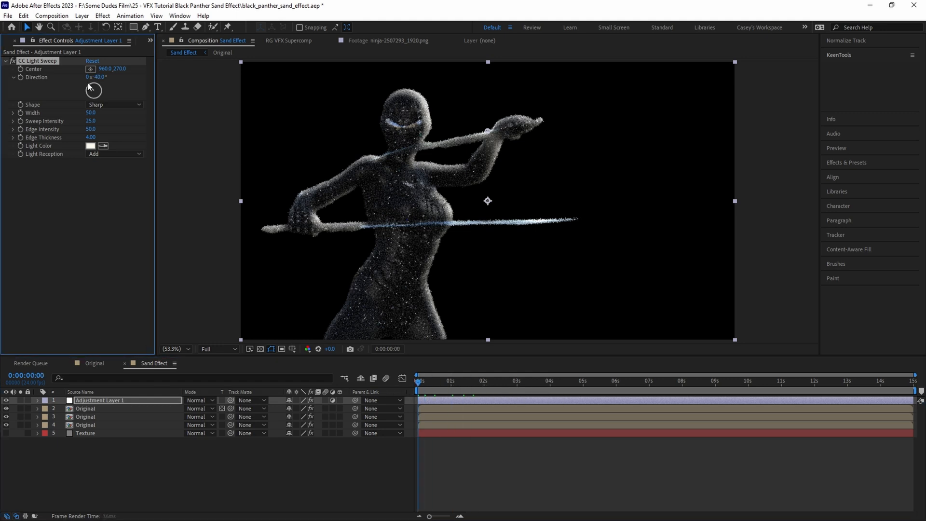
{"action": "left_click", "coordinate": [91, 113]}
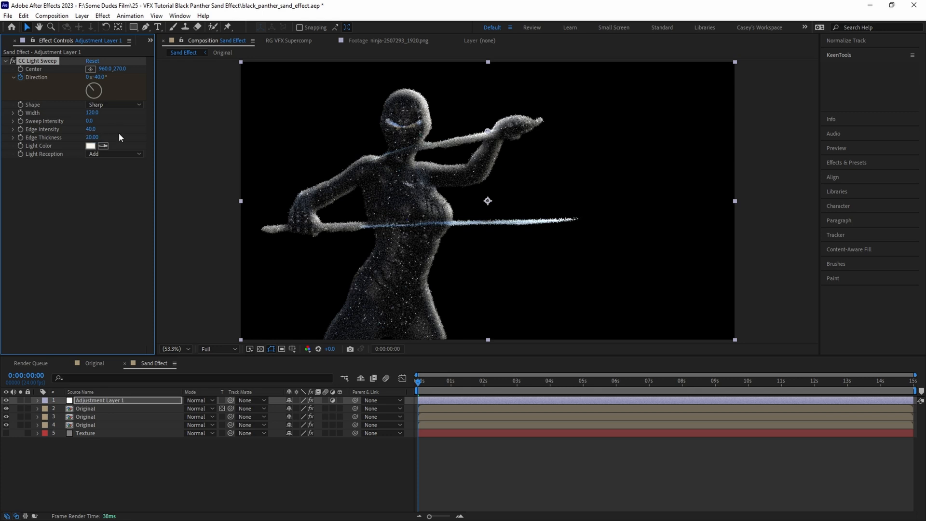
{"action": "left_click", "coordinate": [583, 387]}
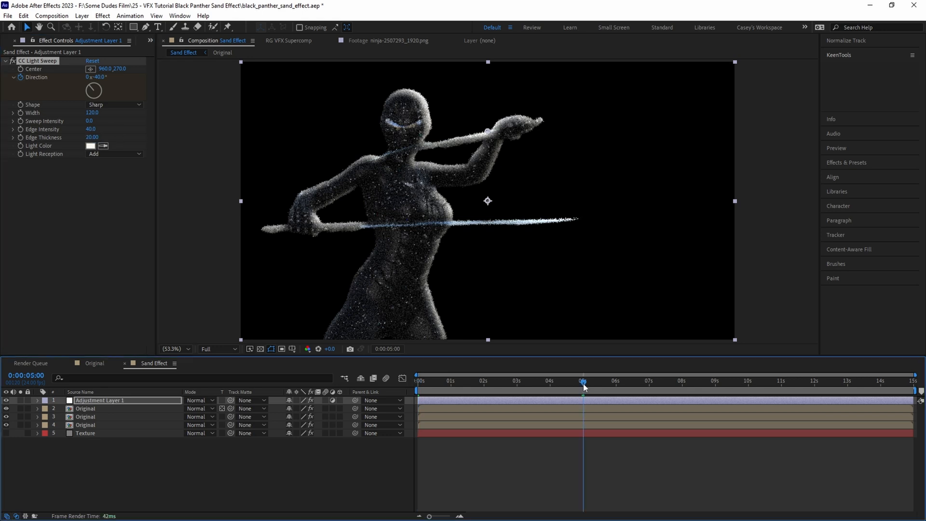
{"action": "mouse_move", "coordinate": [582, 387]}
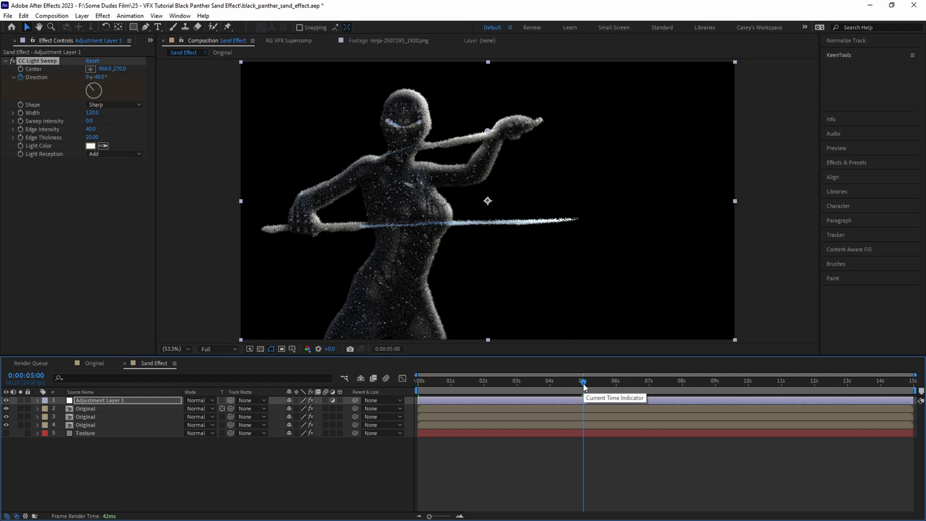
{"action": "left_click_drag", "start_coordinate": [93, 90], "coordinate": [109, 87]}
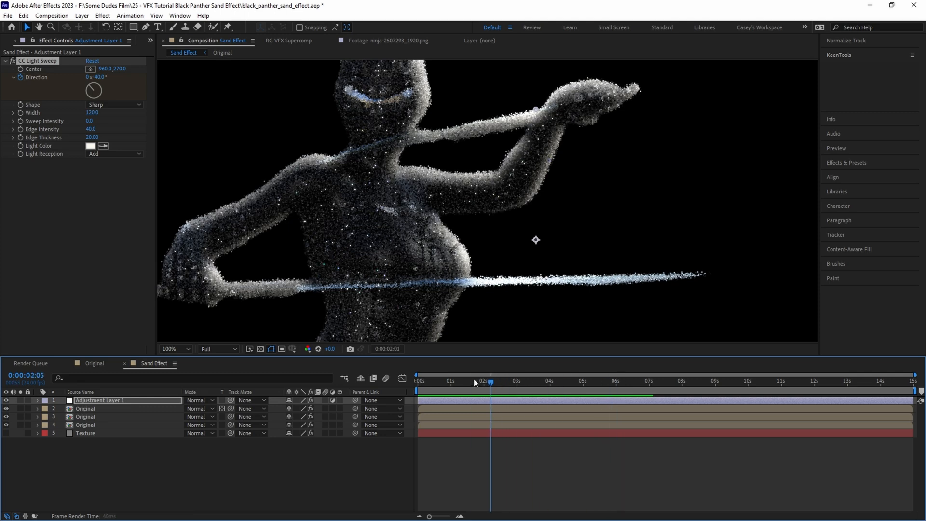
Add a second CC Light Sweep: -81°, Smooth shape, width 900, edge intensity 12
{"action": "type", "text": "cc light"}
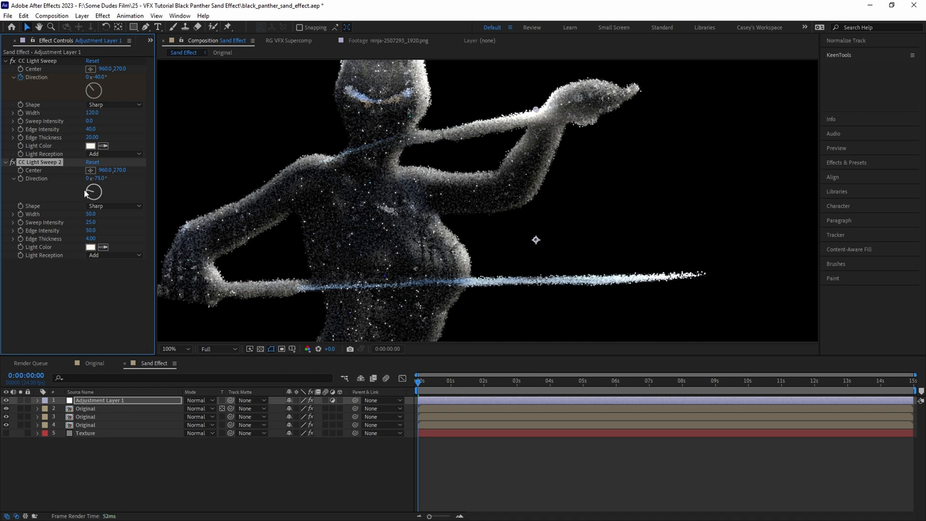
{"action": "left_click_drag", "start_coordinate": [93, 190], "coordinate": [113, 201]}
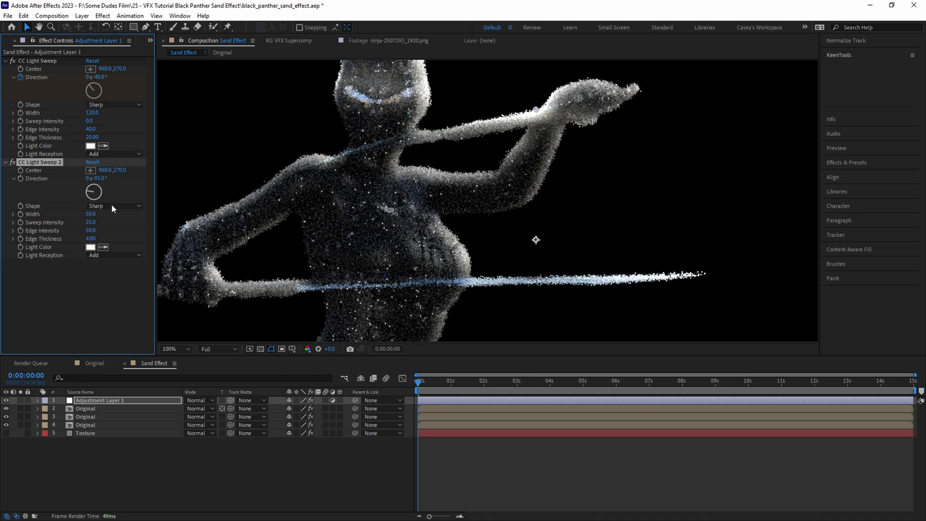
{"action": "left_click", "coordinate": [113, 205]}
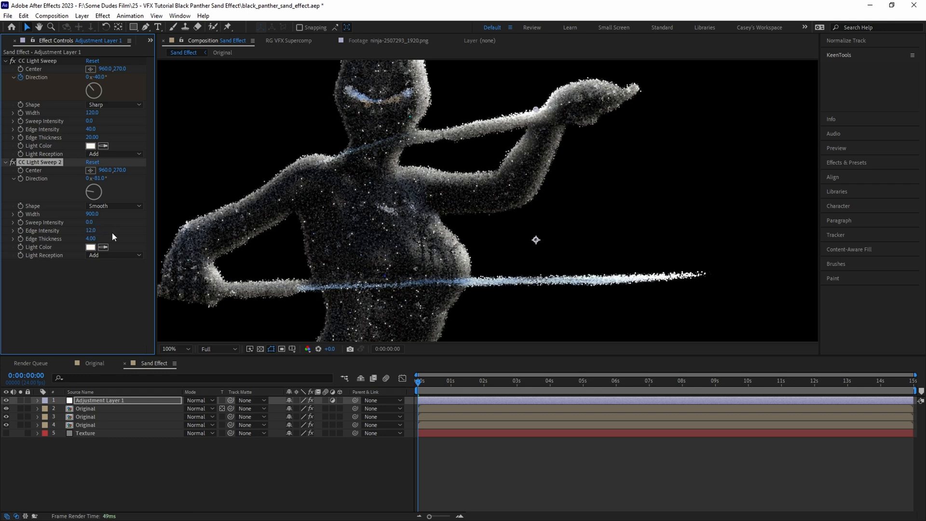
{"action": "left_click", "coordinate": [93, 239]}
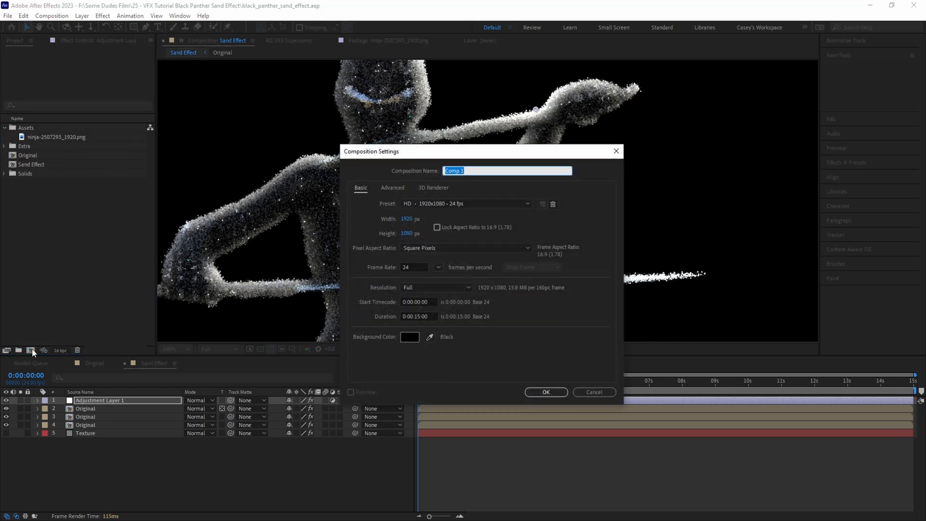
Create the Final comp, add a BG solid with 4-Color Gradient, and edit Color 1
{"action": "left_click", "coordinate": [544, 392]}
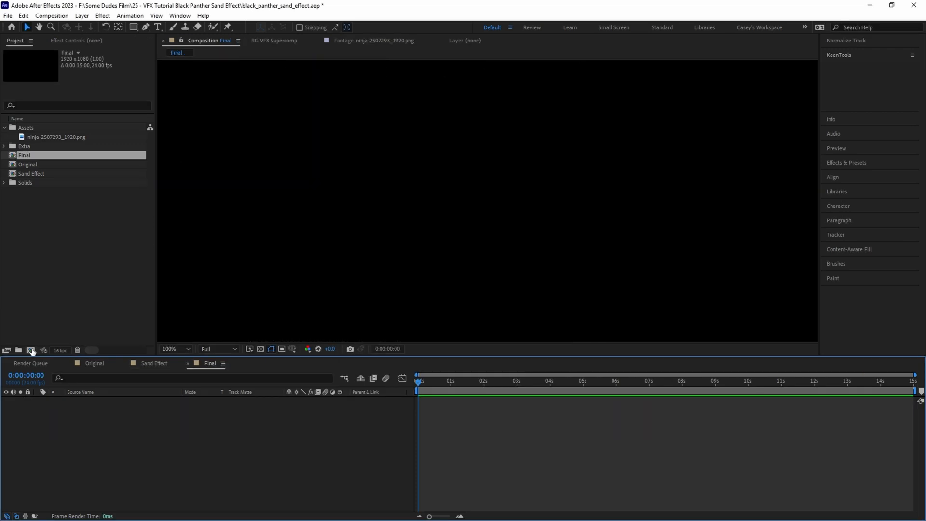
{"action": "left_click", "coordinate": [32, 352]}
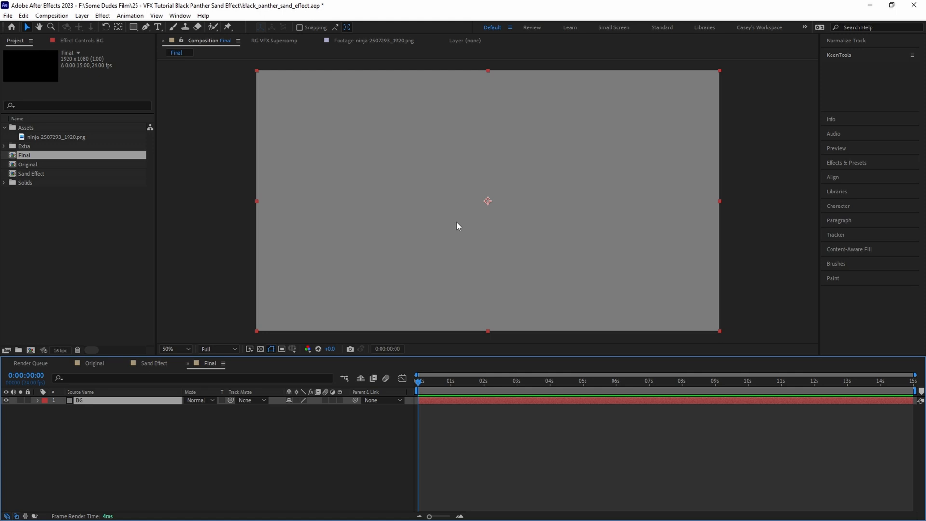
{"action": "type", "text": "4"}
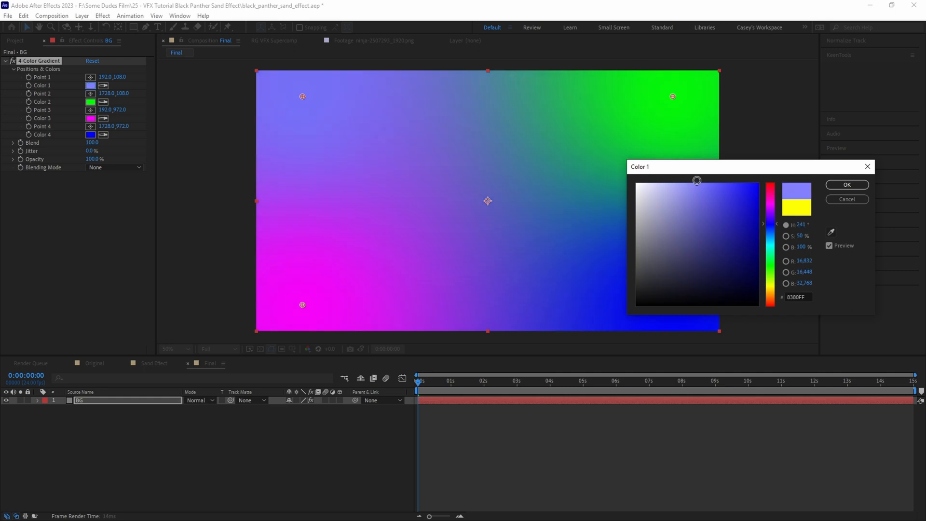
{"action": "left_click", "coordinate": [845, 184]}
{"action": "type", "text": "tr"}
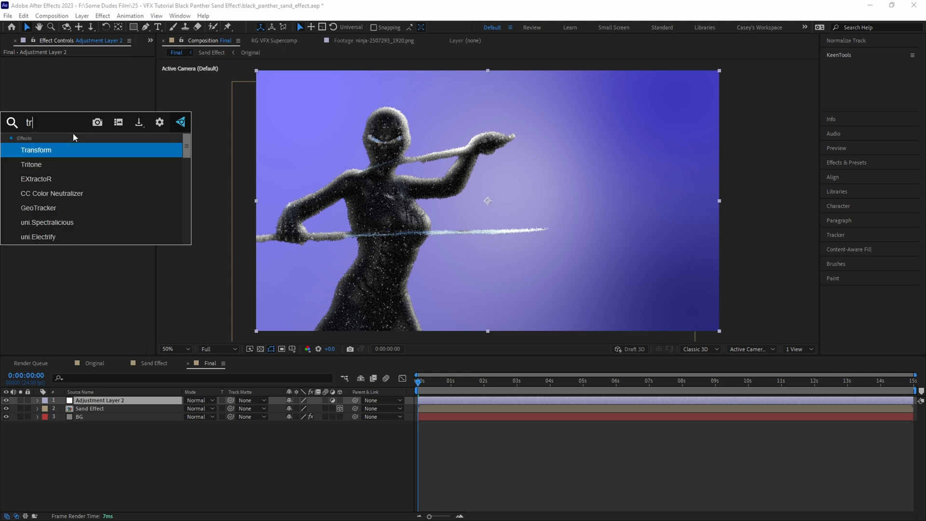
Apply Tritone to the adjustment layer above Sand Effect in Final
{"action": "left_click", "coordinate": [89, 77]}
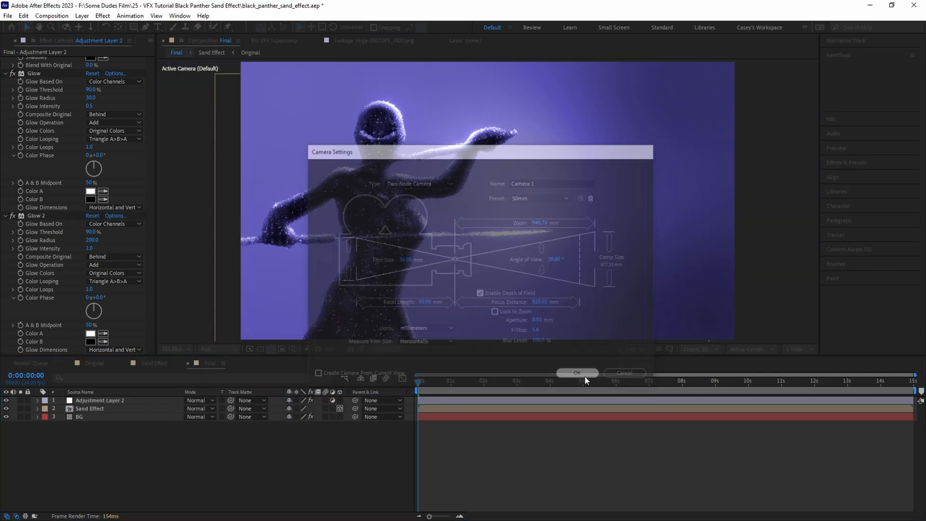
Add a 50mm camera and keyframe point of interest, position and orientation at 5 seconds
{"action": "left_click", "coordinate": [577, 373]}
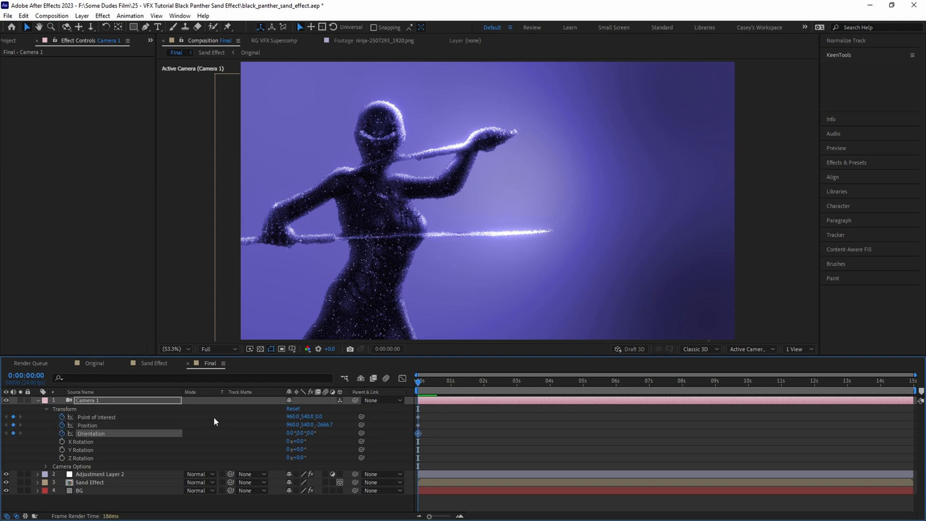
{"action": "mouse_move", "coordinate": [672, 363]}
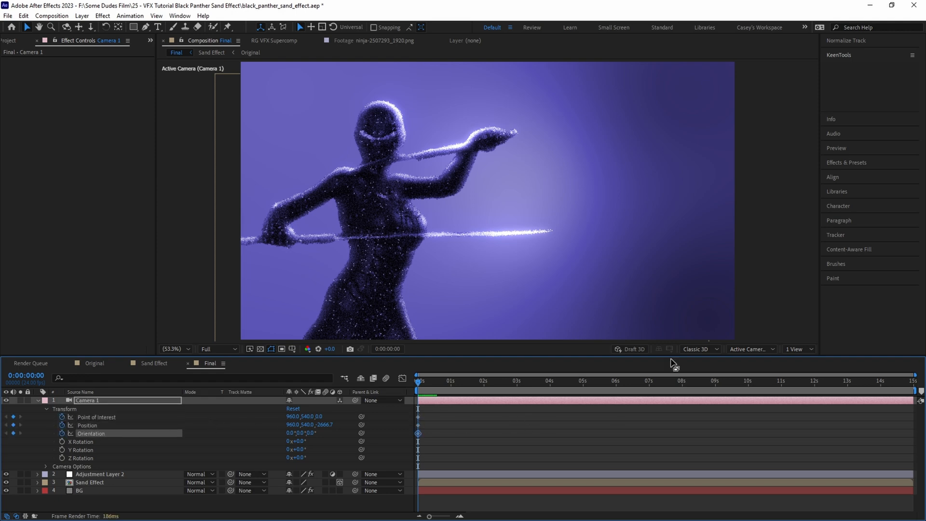
{"action": "left_click", "coordinate": [581, 387]}
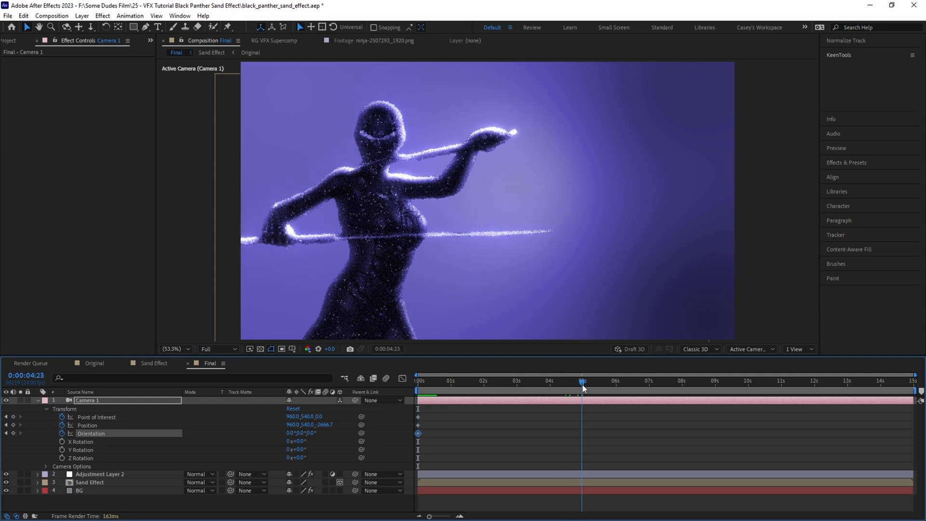
{"action": "left_click", "coordinate": [583, 381]}
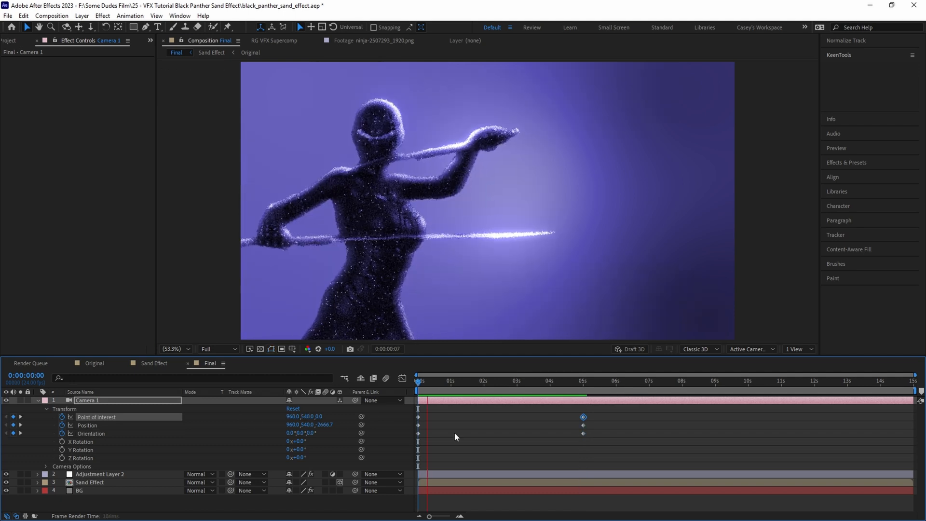
{"action": "left_click", "coordinate": [489, 381]}
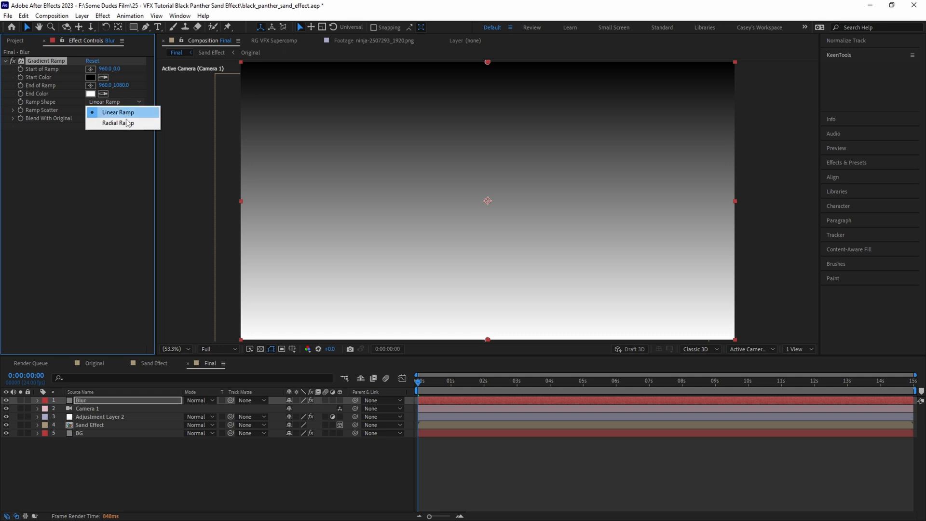
Set the Blur solid's Gradient Ramp to Radial Ramp and reshape its Curves
{"action": "left_click", "coordinate": [118, 123]}
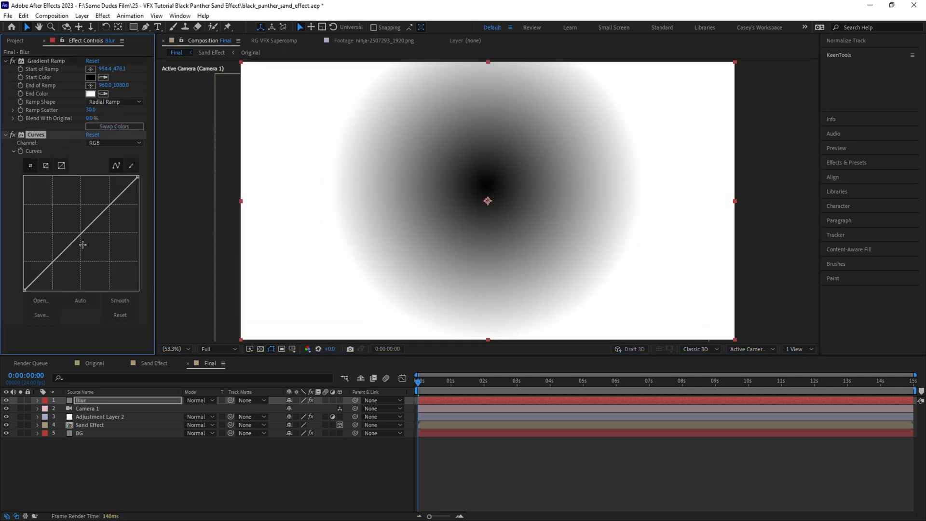
{"action": "left_click_drag", "start_coordinate": [487, 201], "coordinate": [384, 295]}
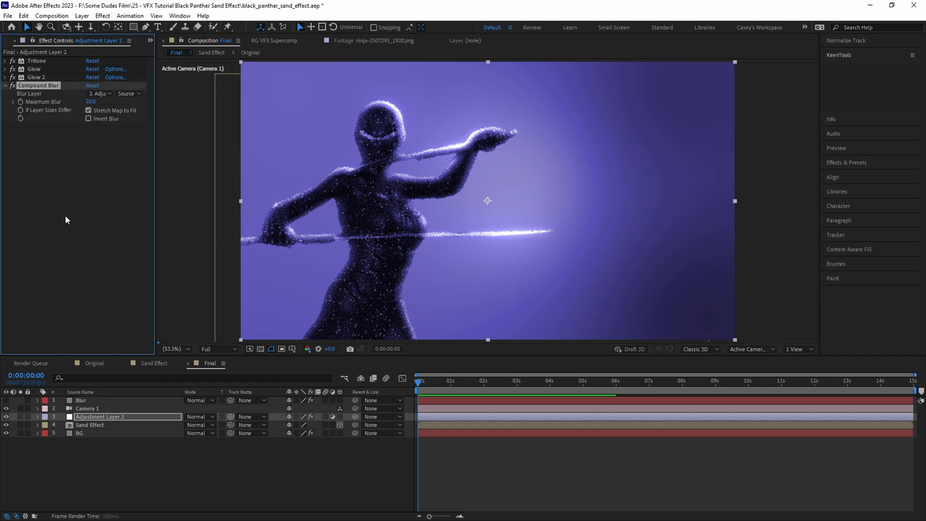
Map Compound Blur to the Blur layer's effects, hide Blur, and drag a contrast S-curve
{"action": "left_click", "coordinate": [99, 94]}
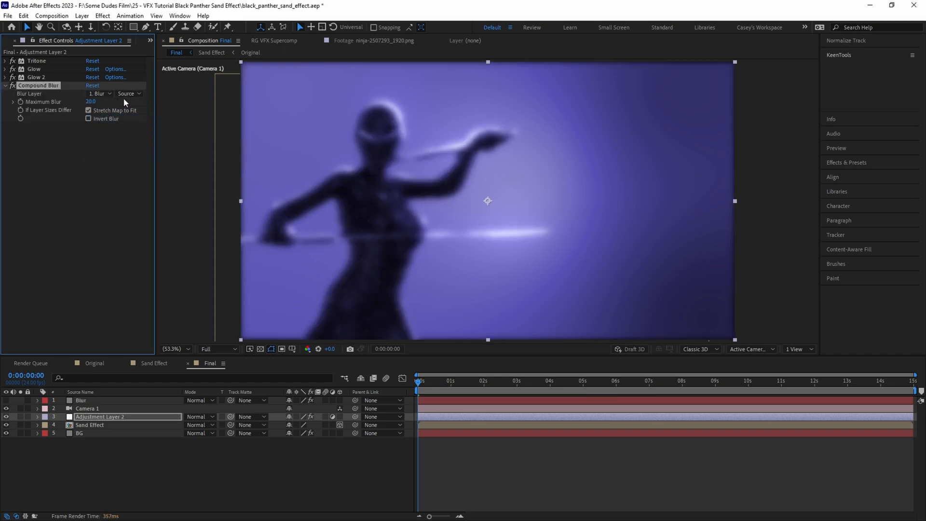
{"action": "left_click", "coordinate": [126, 93]}
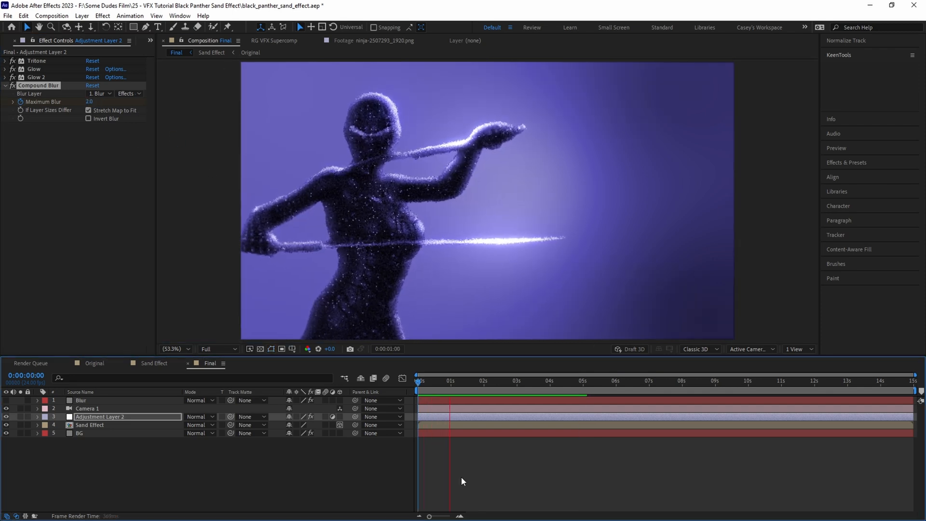
{"action": "left_click", "coordinate": [518, 381]}
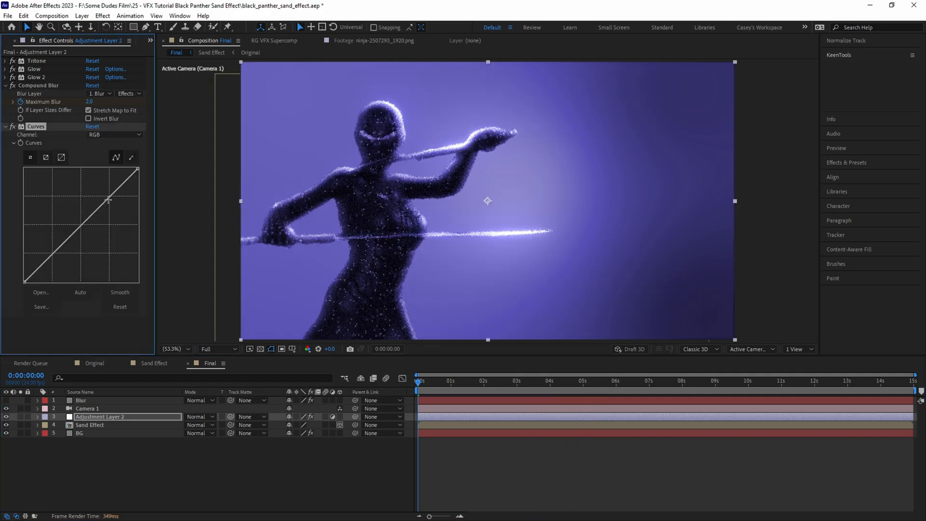
{"action": "left_click_drag", "start_coordinate": [109, 200], "coordinate": [62, 257]}
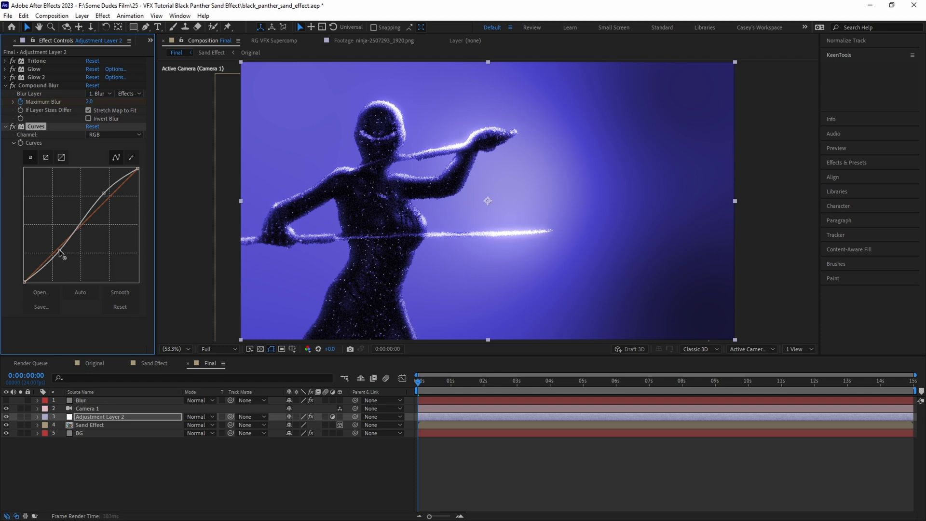
{"action": "left_click", "coordinate": [250, 53]}
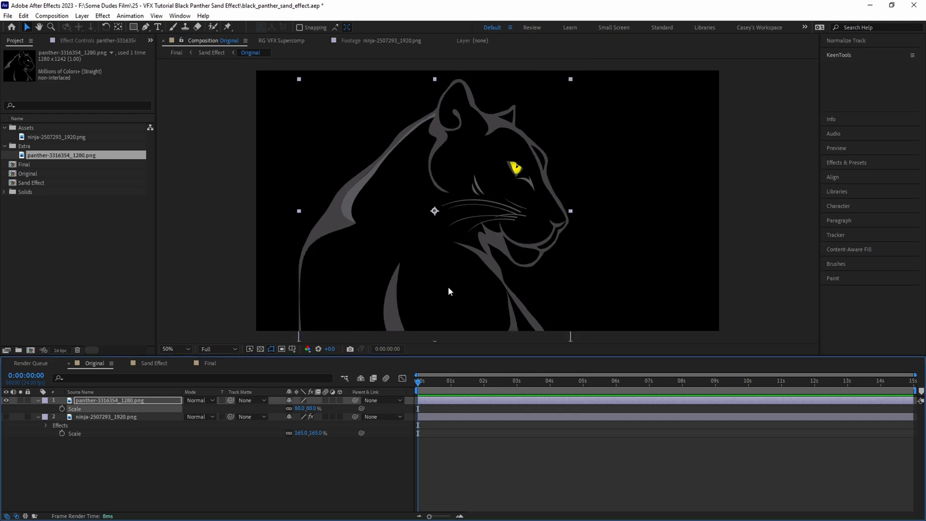
Switch to the Final comp and preview the glowing sand panther
{"action": "left_click", "coordinate": [210, 363]}
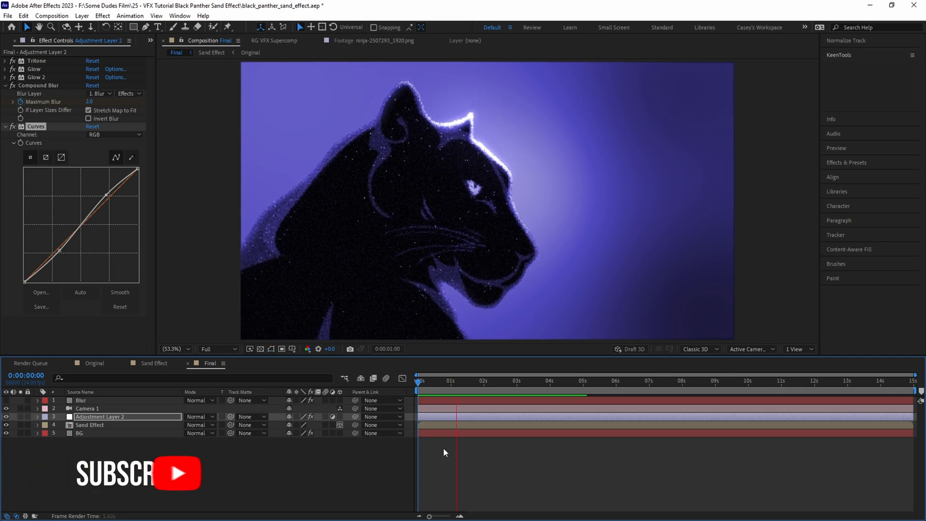
{"action": "left_click", "coordinate": [522, 380]}
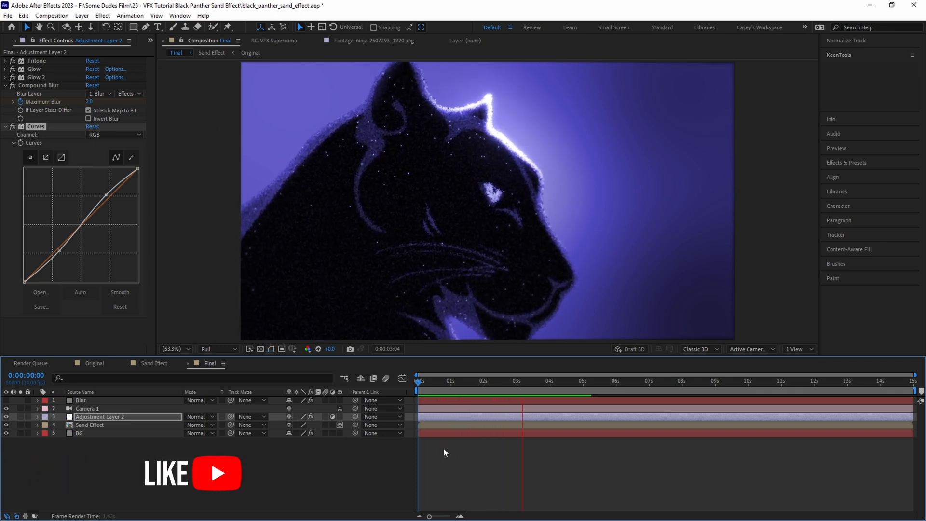